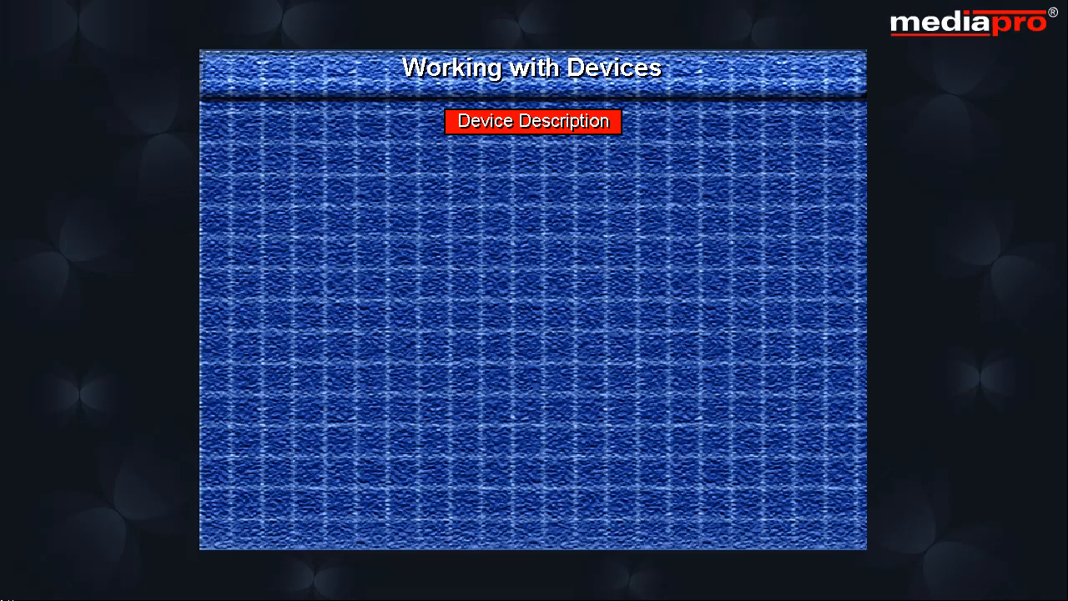
- Prompt WRKCFGSTS with Type *DEV to report on all devices
{"action": "left_click", "coordinate": [534, 121]}
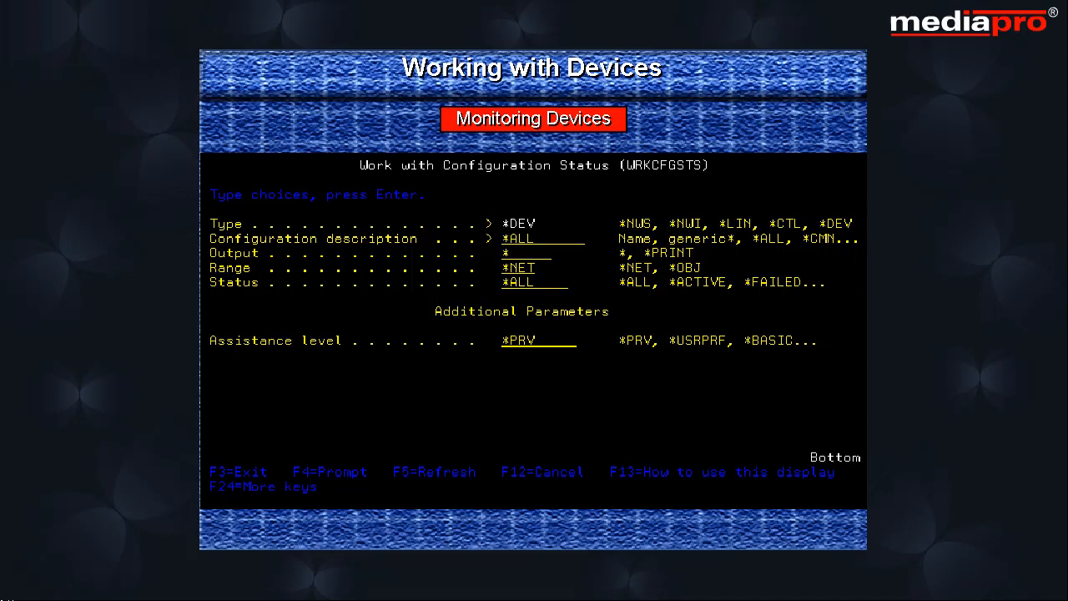
- Run WRKCFGSTS to list device states such as DSP01 and ETHLITCP active
{"action": "key", "text": "Enter"}
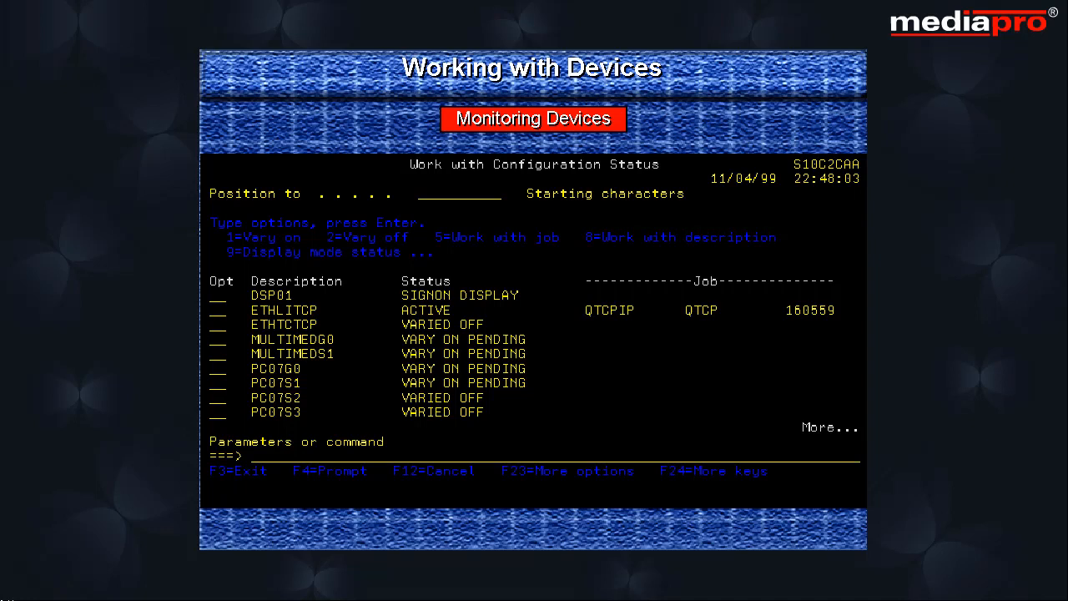
- Leave the device status list and return to the Main Menu
{"action": "left_click", "coordinate": [568, 470]}
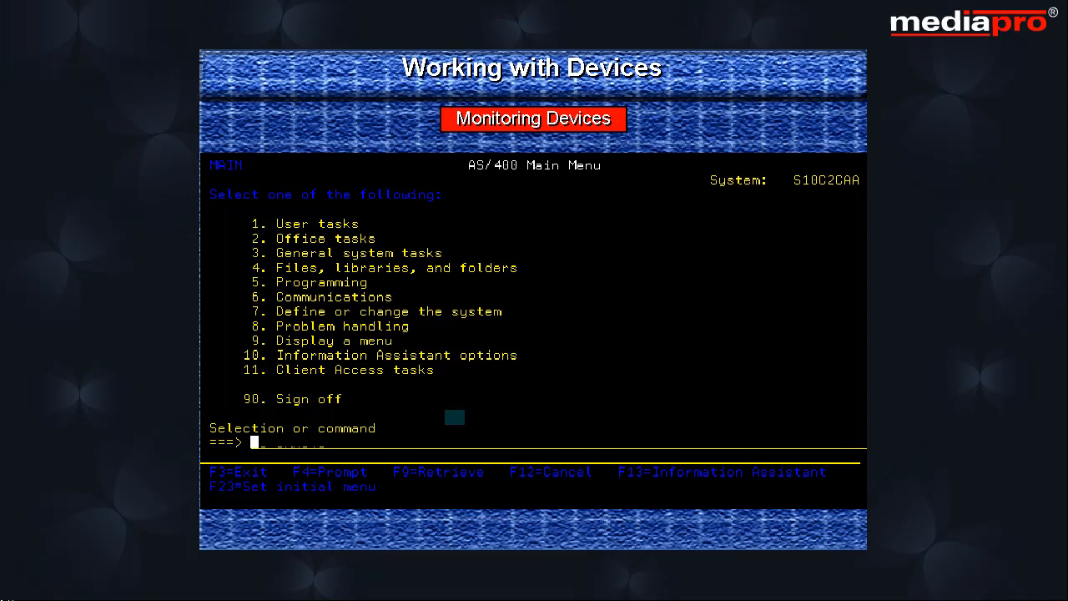
- Prompt WRKCFGSTS again with Type *LIN for communication lines
{"action": "type", "text": "GO"}
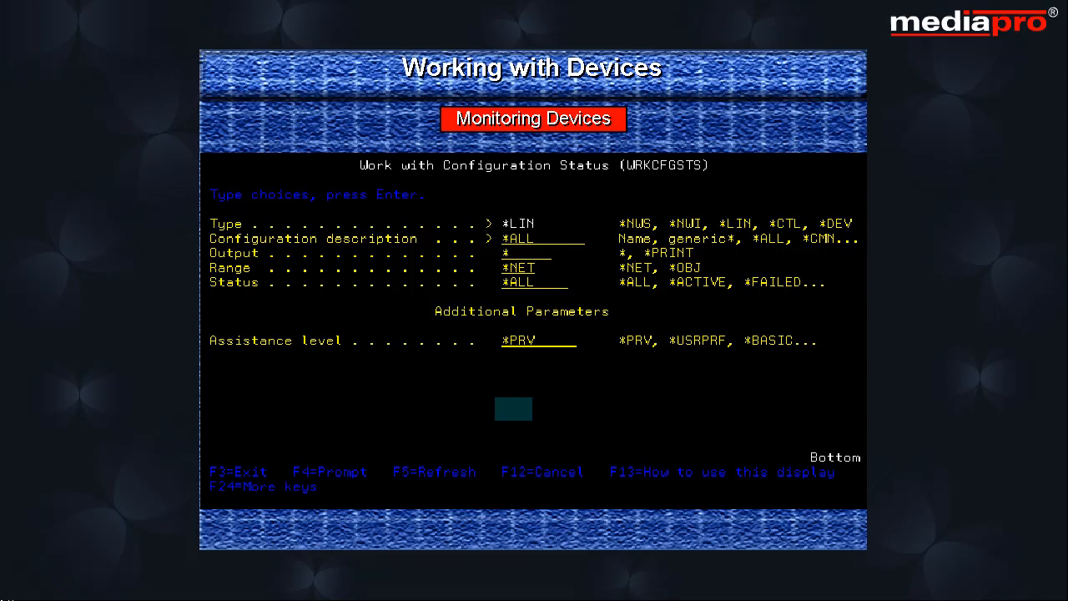
{"action": "key", "text": "Enter"}
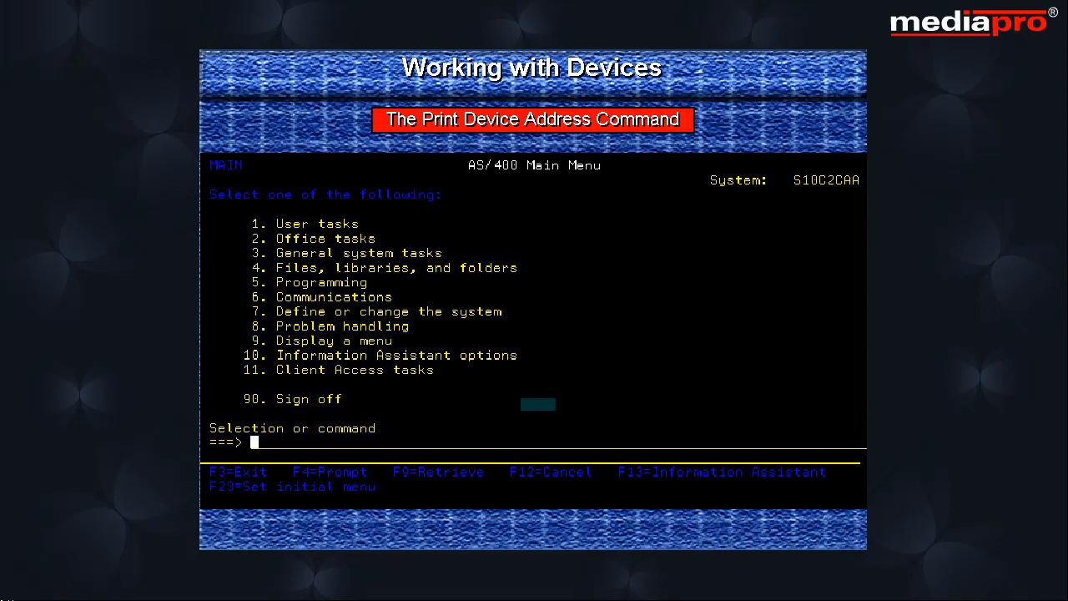
- Run PRTDEVADR to produce the CTL0 device address chart QPDCDEVA
{"action": "type", "text": "PRTDEVADR"}
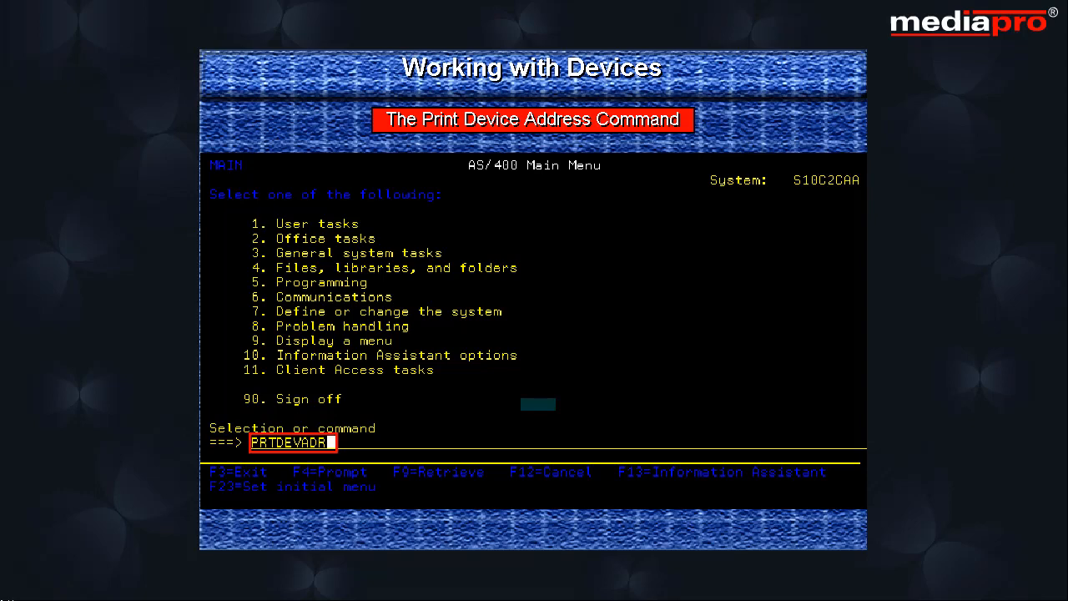
{"action": "key", "text": "Enter"}
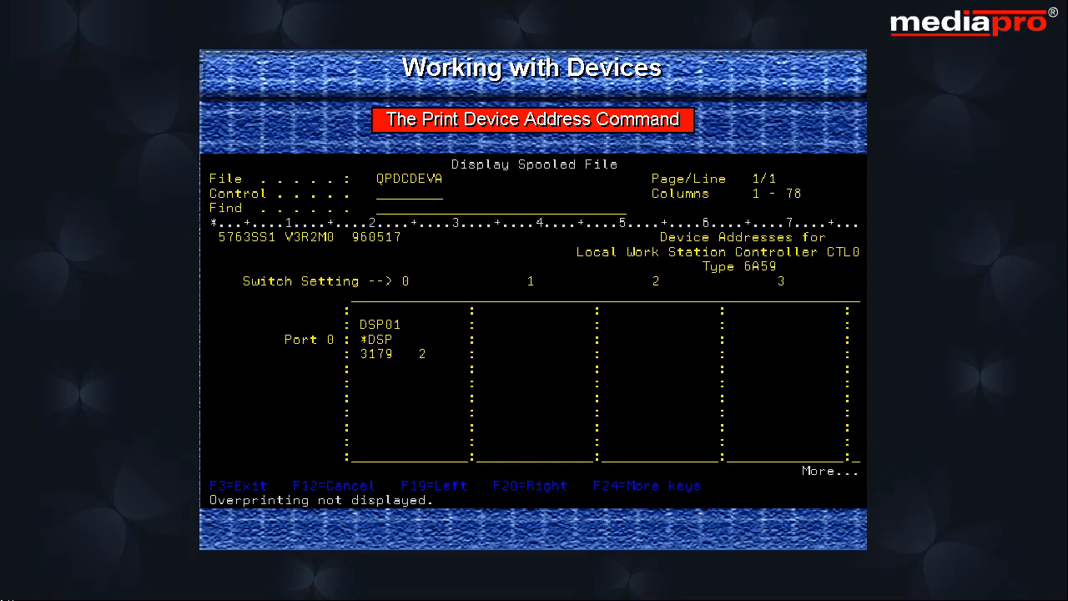
- Prompt WRKHDWRSC with resource Type *CMN
{"action": "scroll", "scroll_direction": "down", "scroll_amount": 3}
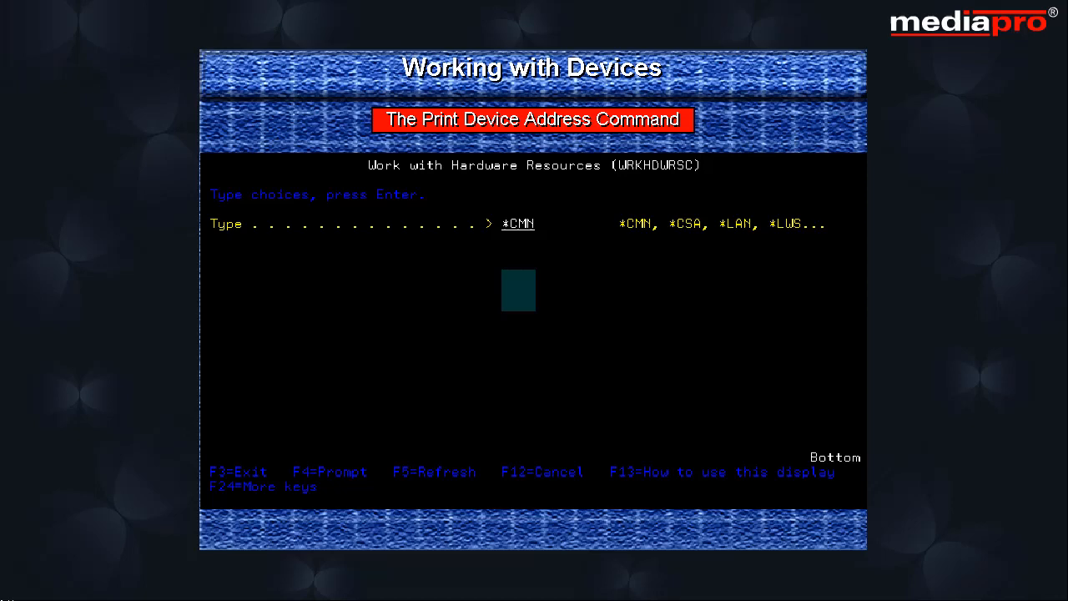
- List communication resources CMB01, CC01 and their LIN adapters and ports
{"action": "key", "text": "enter"}
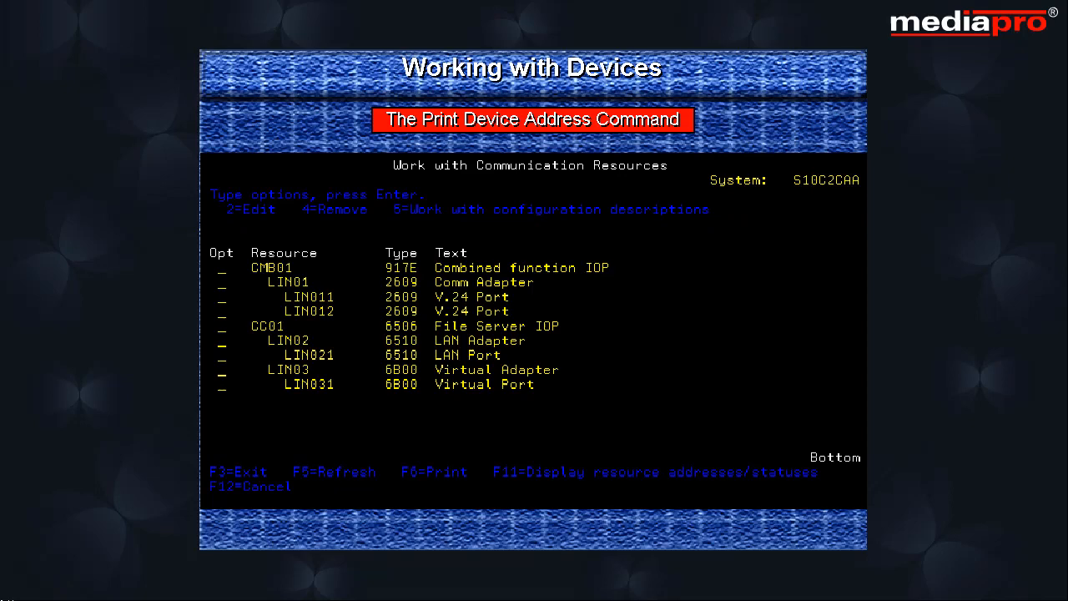